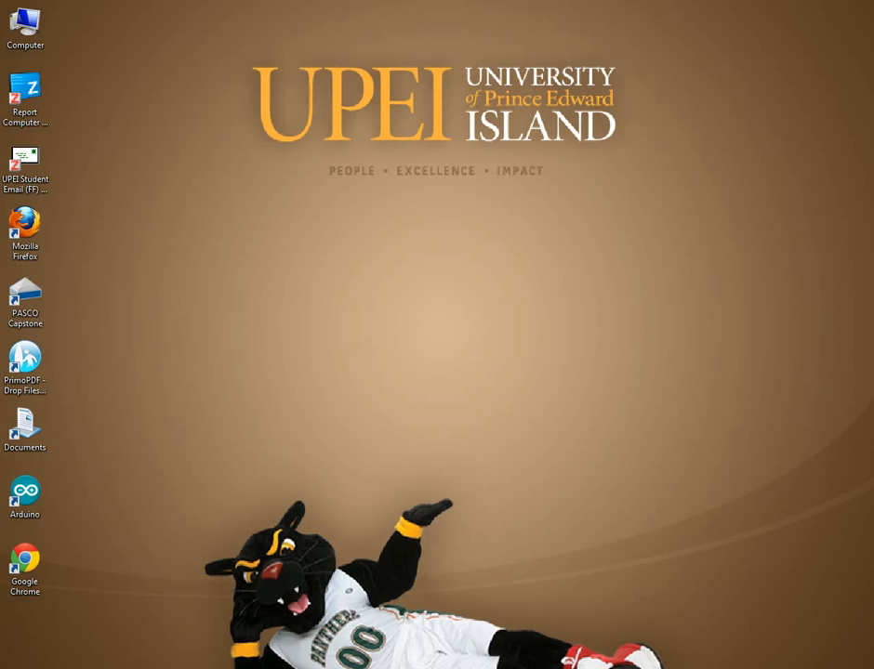
- Launch PASCO Capstone from its desktop shortcut into a new untitled workbook
{"action": "left_click", "coordinate": [26, 297]}
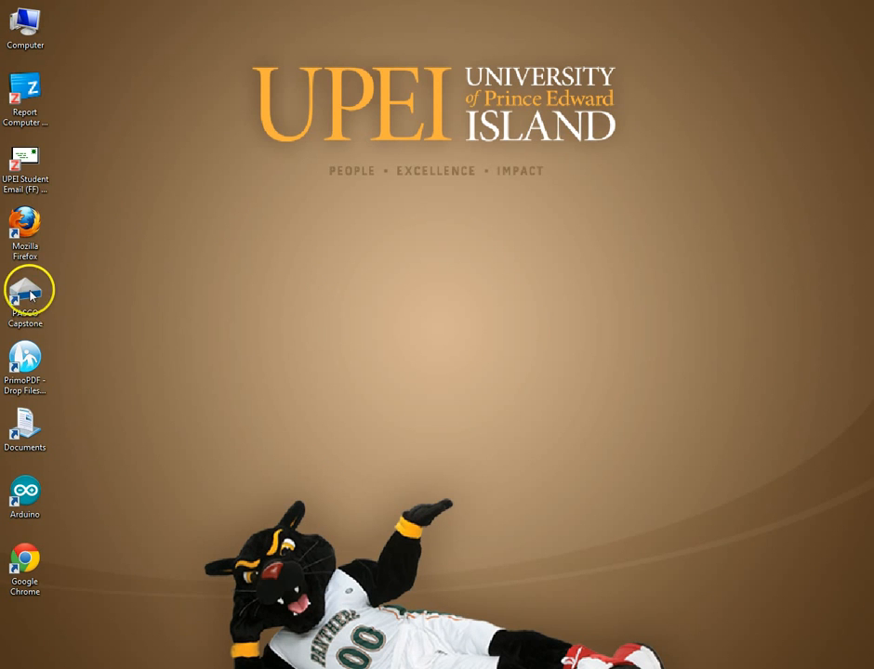
{"action": "double_click", "coordinate": [26, 294]}
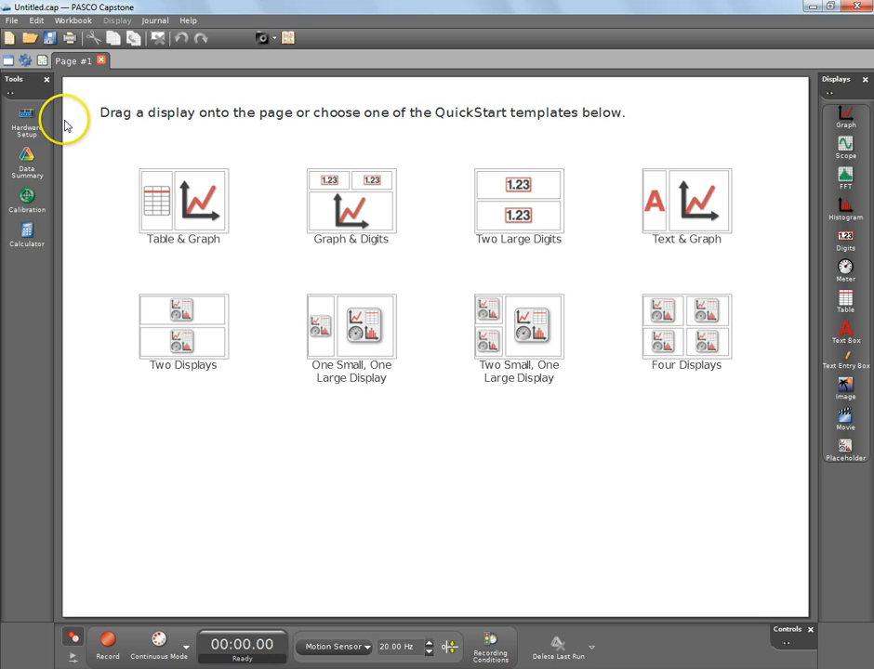
- Show Hardware Setup with the Motion Sensor PS-2103A, then its Data Summary measurements
{"action": "left_click", "coordinate": [26, 119]}
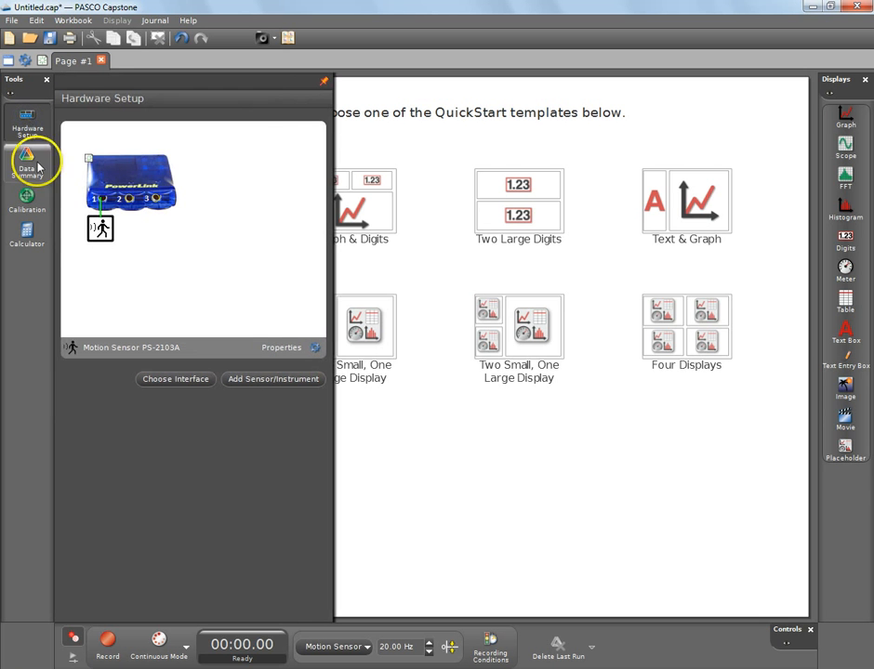
{"action": "mouse_move", "coordinate": [82, 227]}
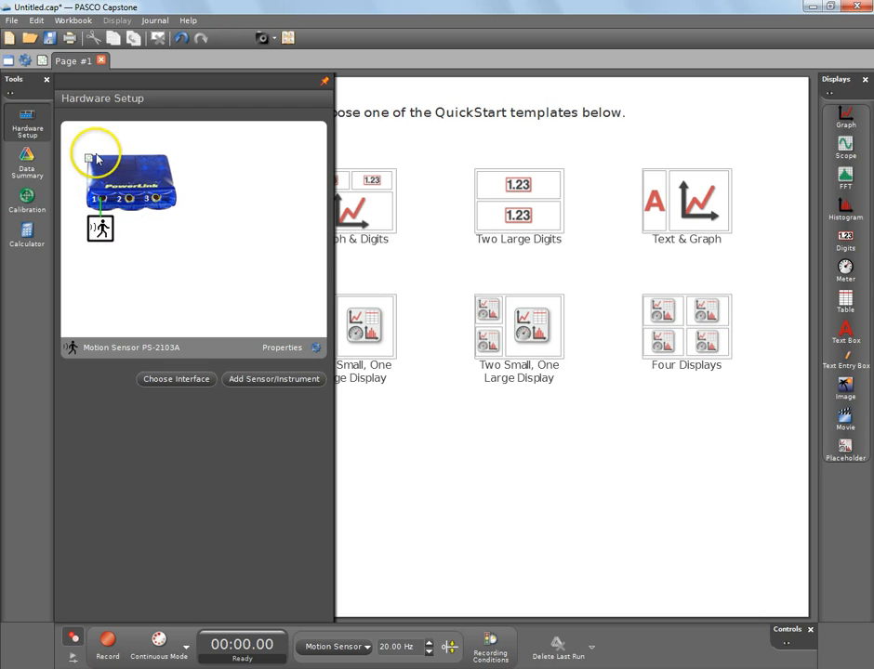
{"action": "mouse_move", "coordinate": [130, 195]}
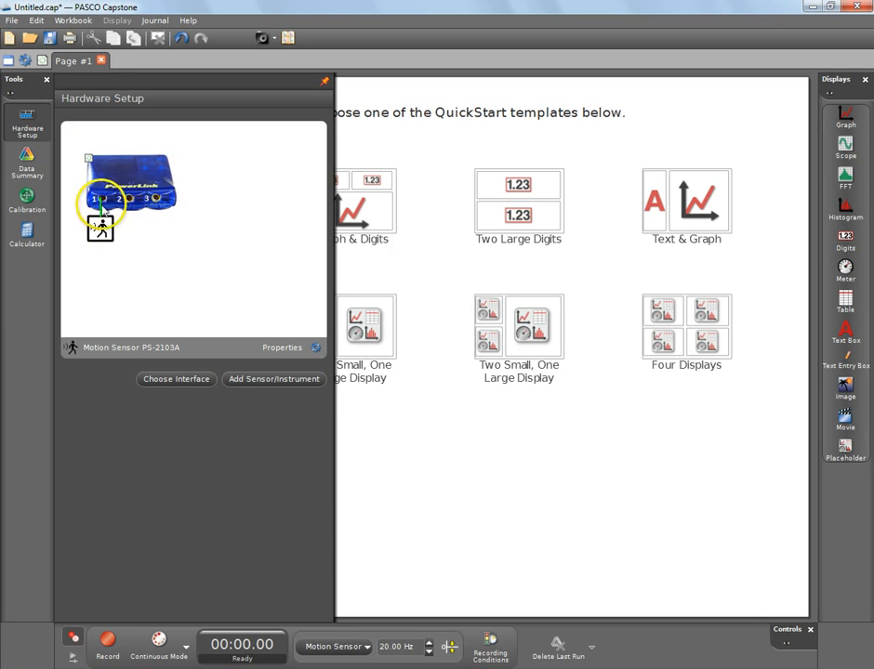
{"action": "mouse_move", "coordinate": [152, 323]}
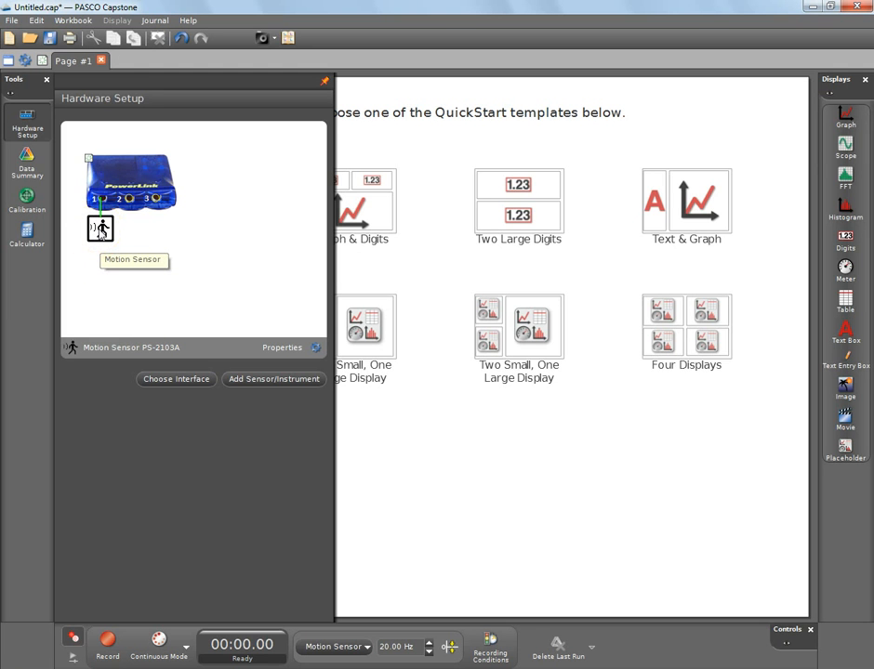
{"action": "left_click", "coordinate": [26, 163]}
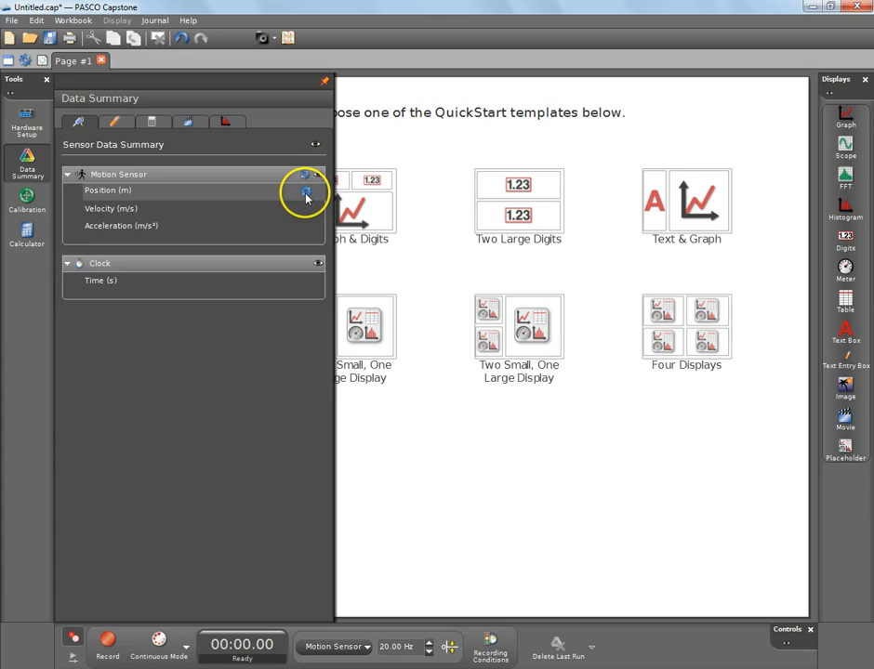
- Review the Position (m) measurement's Number of Decimal Places in its properties
{"action": "left_click", "coordinate": [305, 192]}
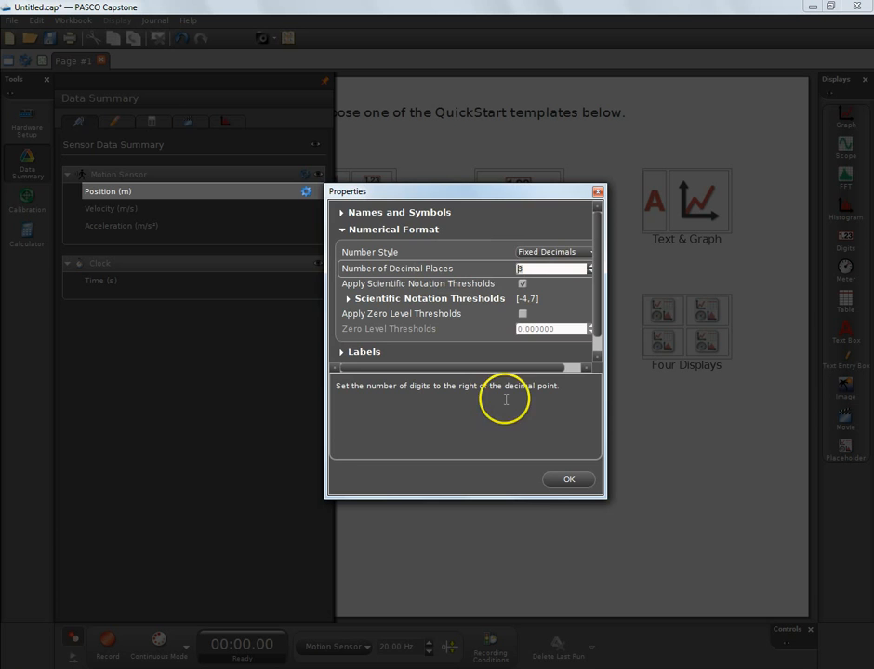
{"action": "left_click", "coordinate": [569, 480]}
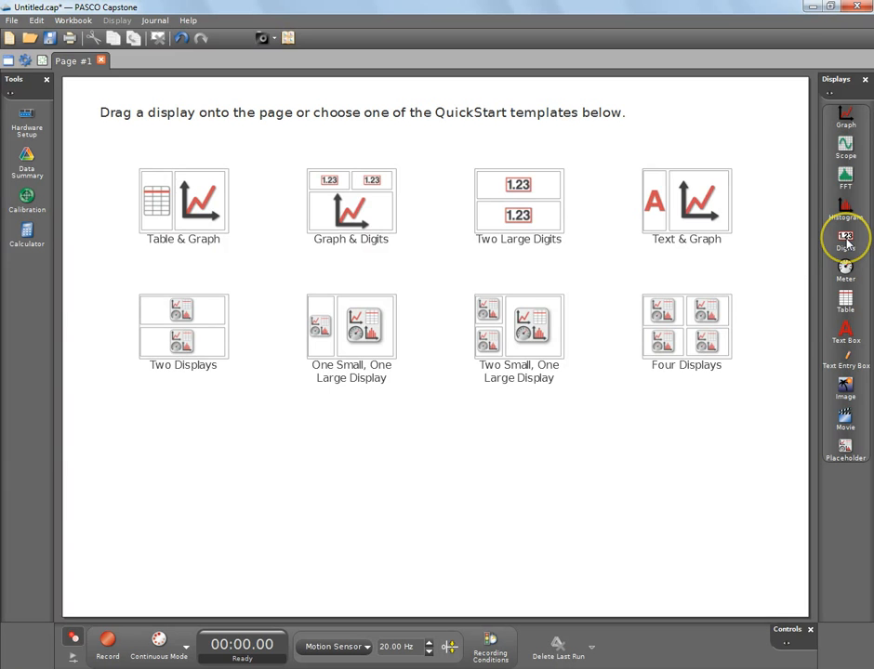
- Place a Digits display on the page showing Position (m)
{"action": "left_click_drag", "start_coordinate": [845, 238], "coordinate": [532, 238]}
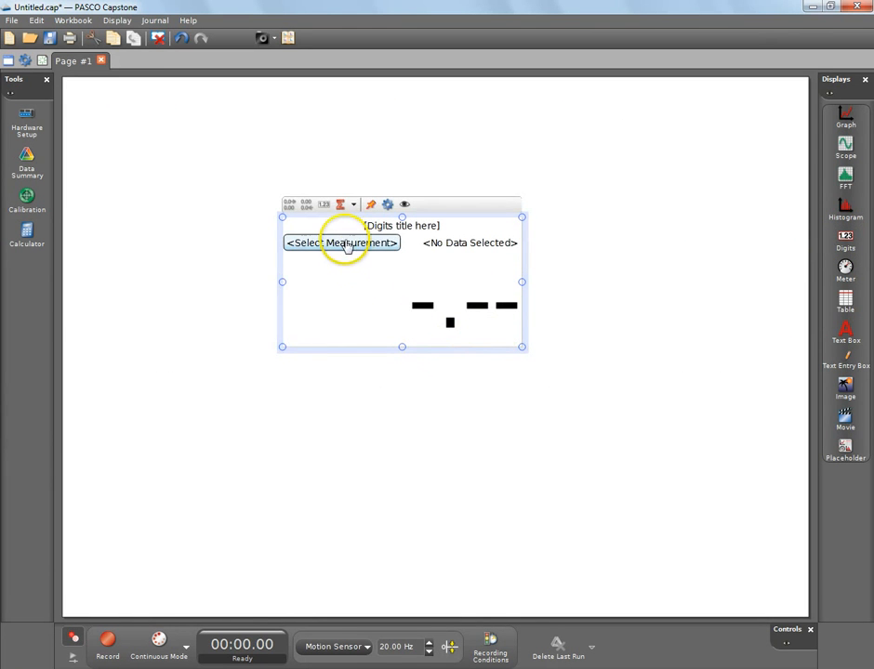
{"action": "left_click", "coordinate": [342, 242]}
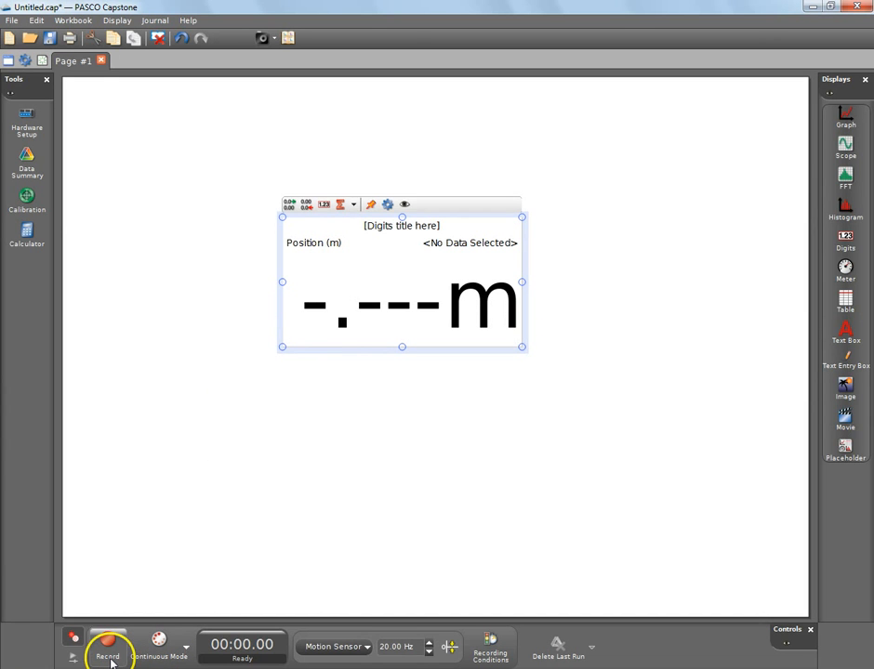
- Record two cart runs, reading 0.509 m and then 0.608 m
{"action": "left_click", "coordinate": [107, 647]}
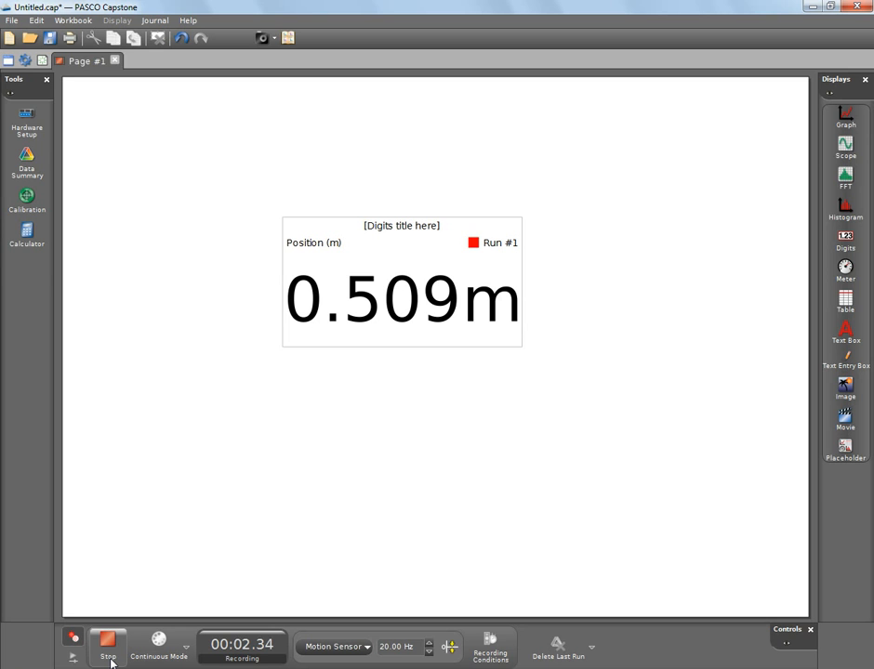
{"action": "left_click", "coordinate": [108, 642]}
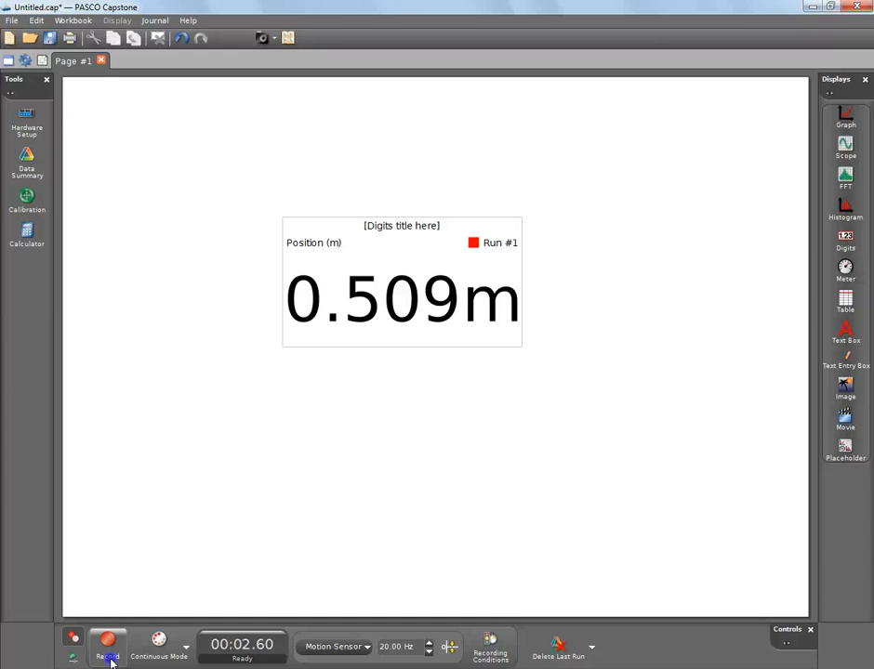
{"action": "left_click", "coordinate": [108, 644]}
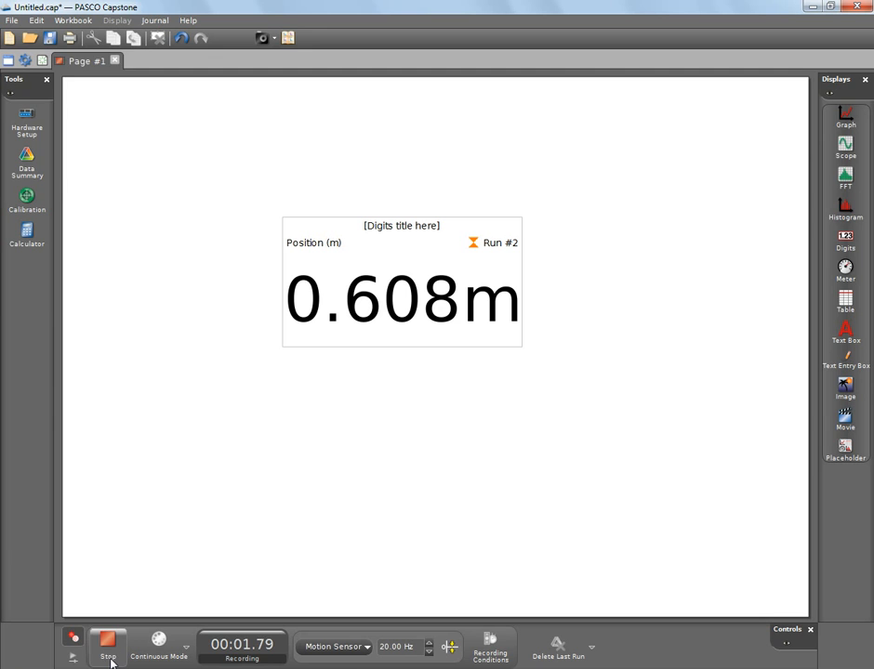
{"action": "left_click", "coordinate": [108, 641]}
{"action": "type", "text": "123"}
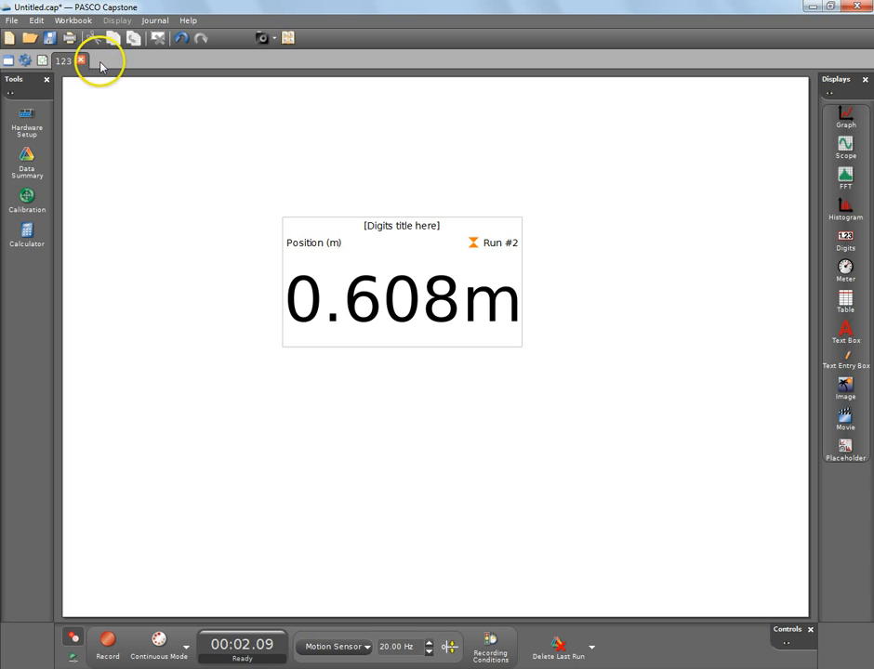
{"action": "mouse_move", "coordinate": [40, 60]}
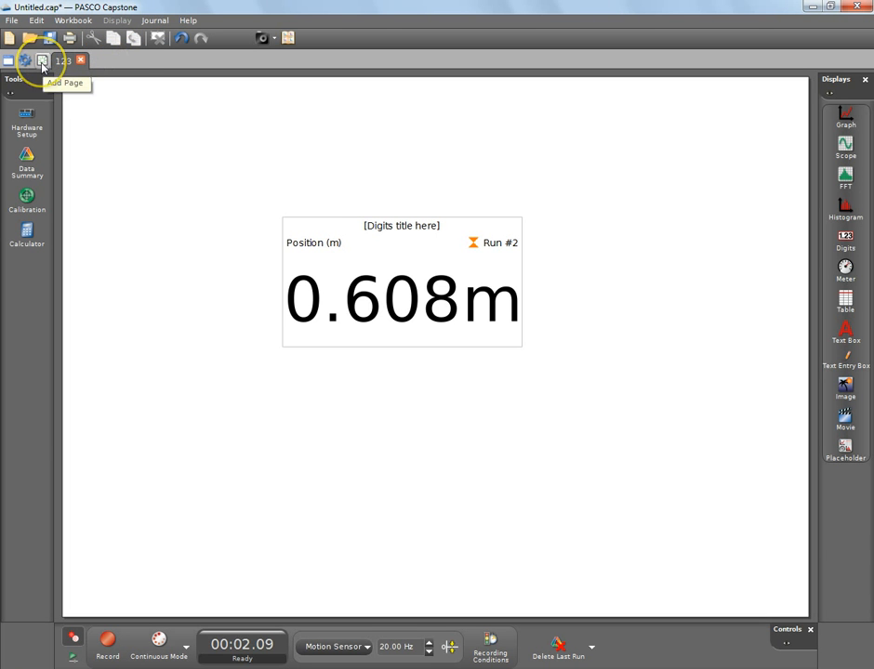
- Add a page with Position and Velocity vs Time graphs and deselect the old run
{"action": "left_click", "coordinate": [41, 60]}
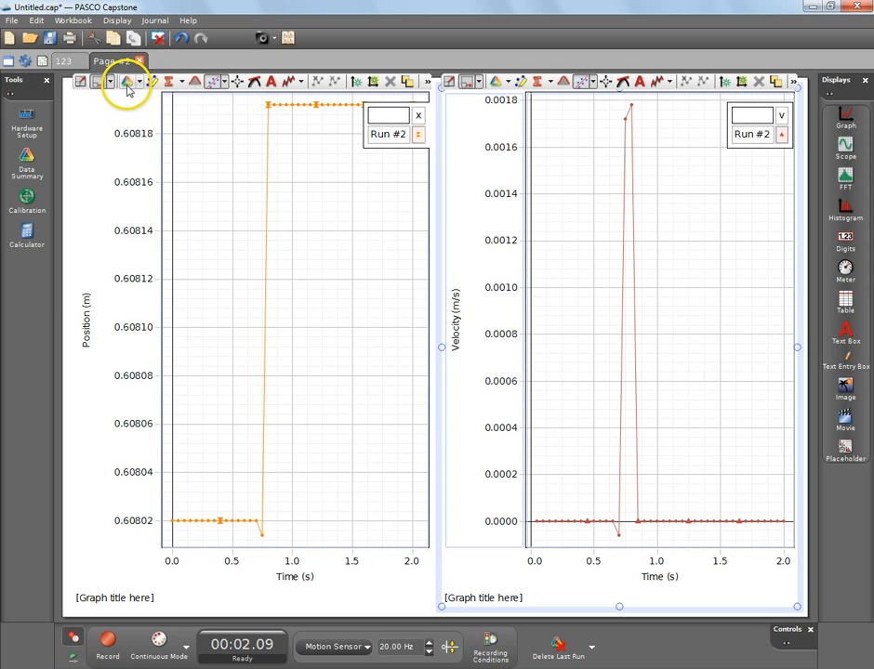
{"action": "left_click", "coordinate": [128, 82]}
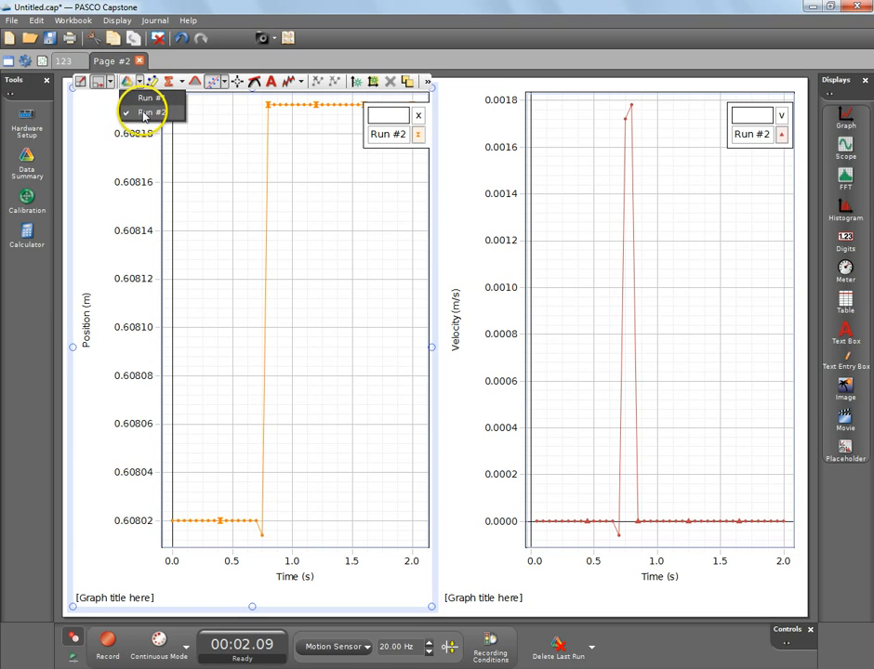
{"action": "left_click", "coordinate": [138, 113]}
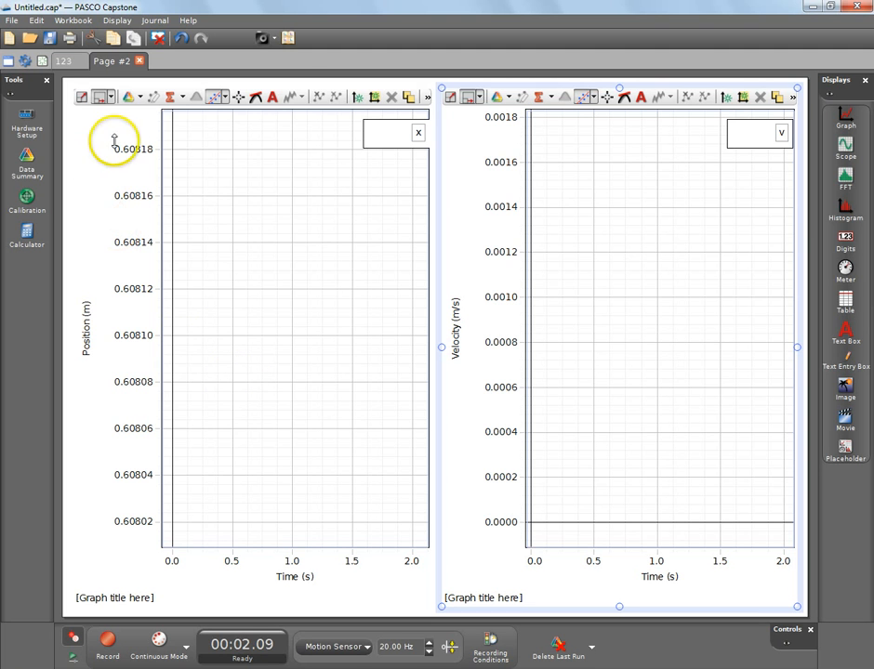
{"action": "mouse_move", "coordinate": [295, 372]}
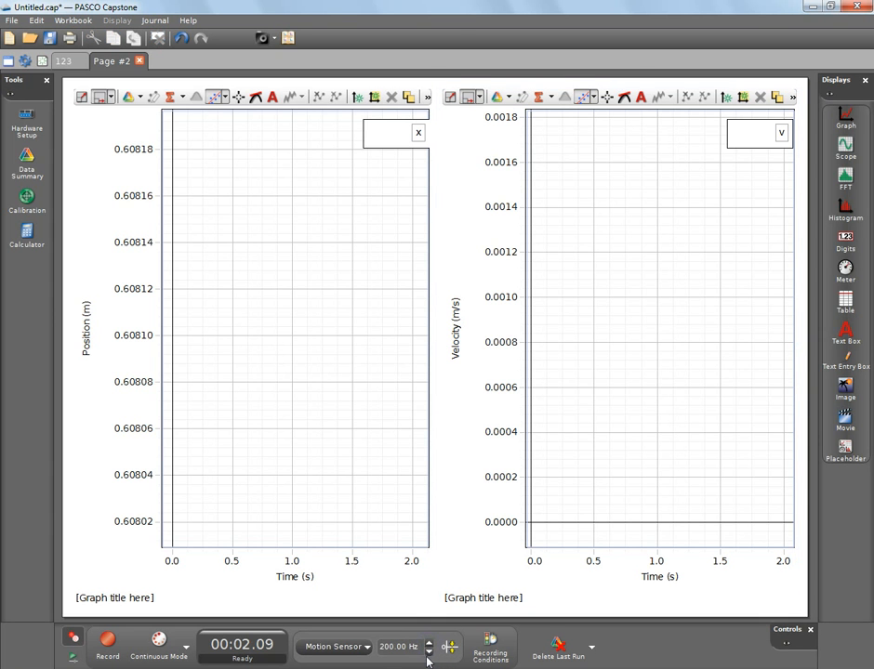
- Set the Motion Sensor sampling rate to 100 Hz
{"action": "left_click", "coordinate": [427, 651]}
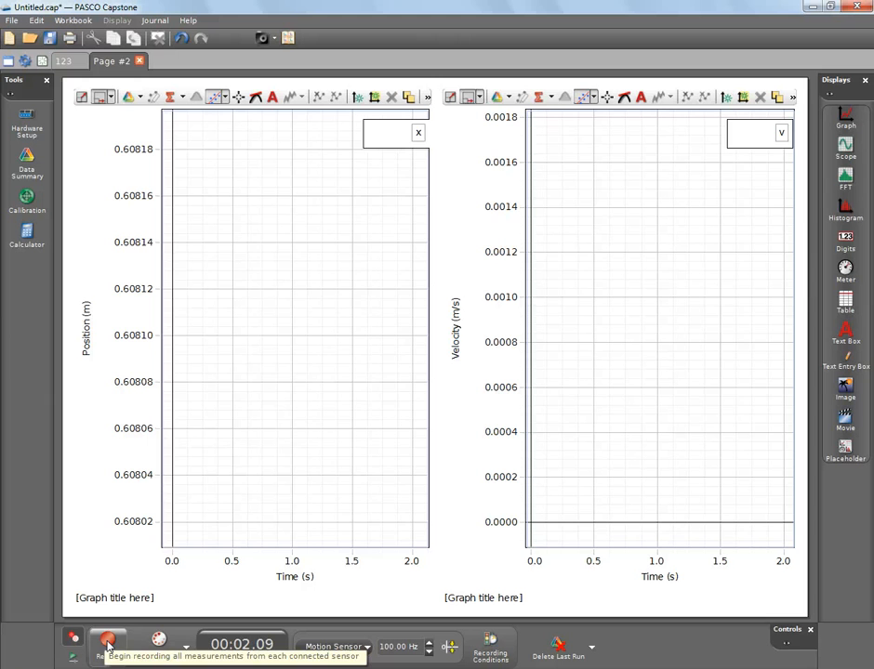
- Record Run #3 at 100 Hz and scale the velocity graph to the steady −0.43 m/s section
{"action": "left_click", "coordinate": [108, 643]}
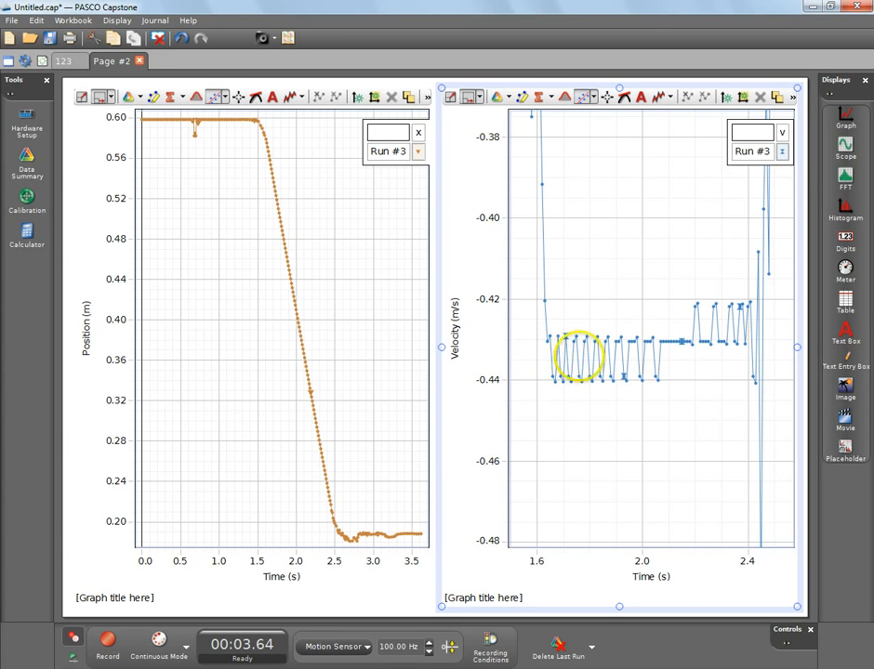
{"action": "left_click_drag", "start_coordinate": [579, 357], "coordinate": [632, 513]}
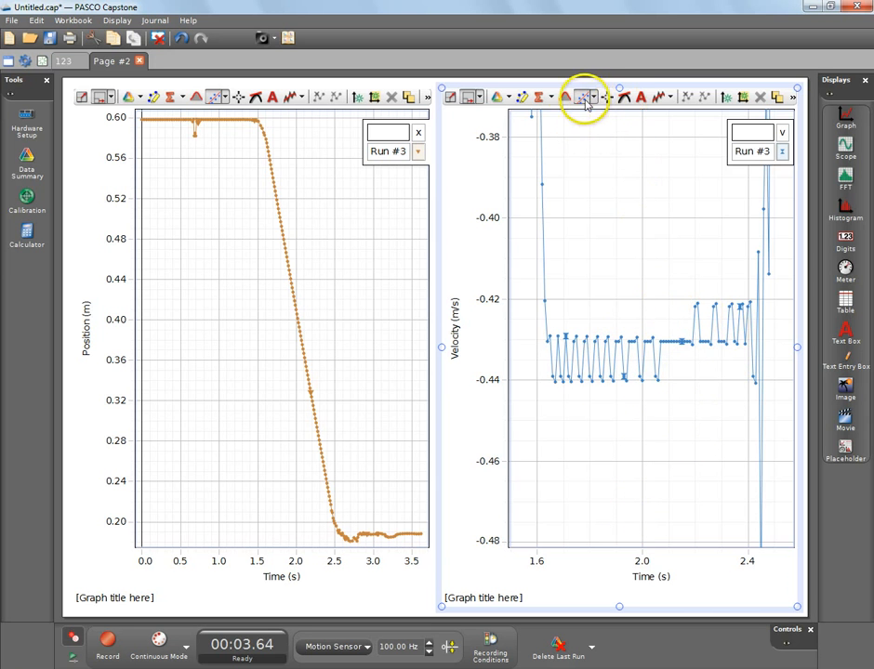
{"action": "mouse_move", "coordinate": [584, 97]}
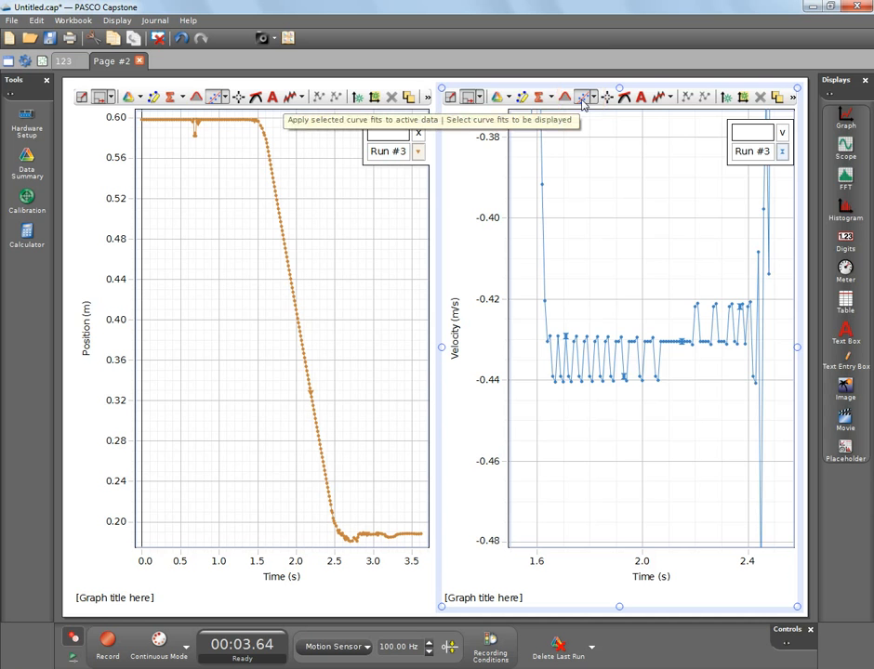
- Fit Linear: mt + b to the steady velocity data, giving m = 0.0154, b = −0.463, r = 0.566
{"action": "left_click", "coordinate": [584, 97]}
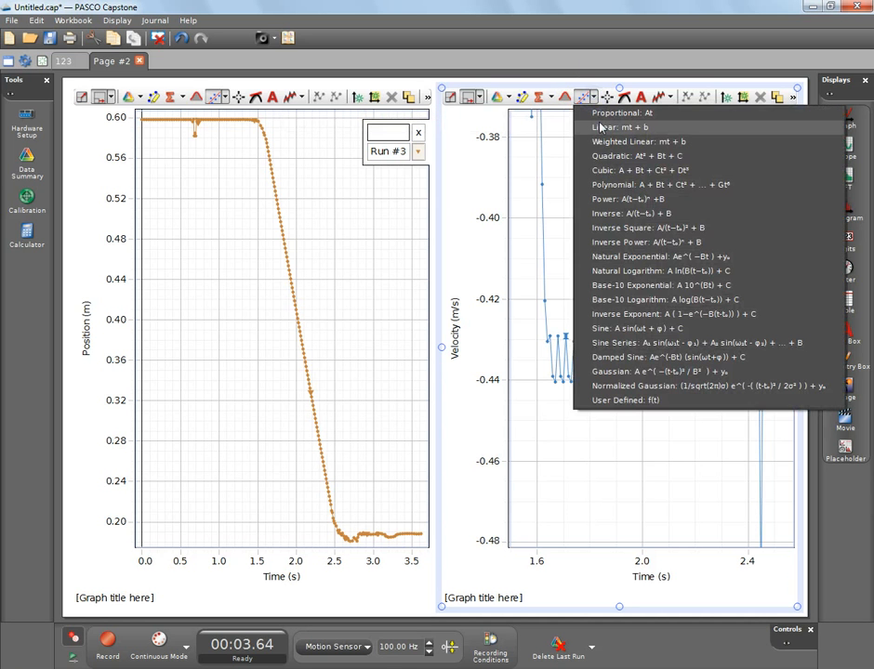
{"action": "left_click", "coordinate": [622, 126]}
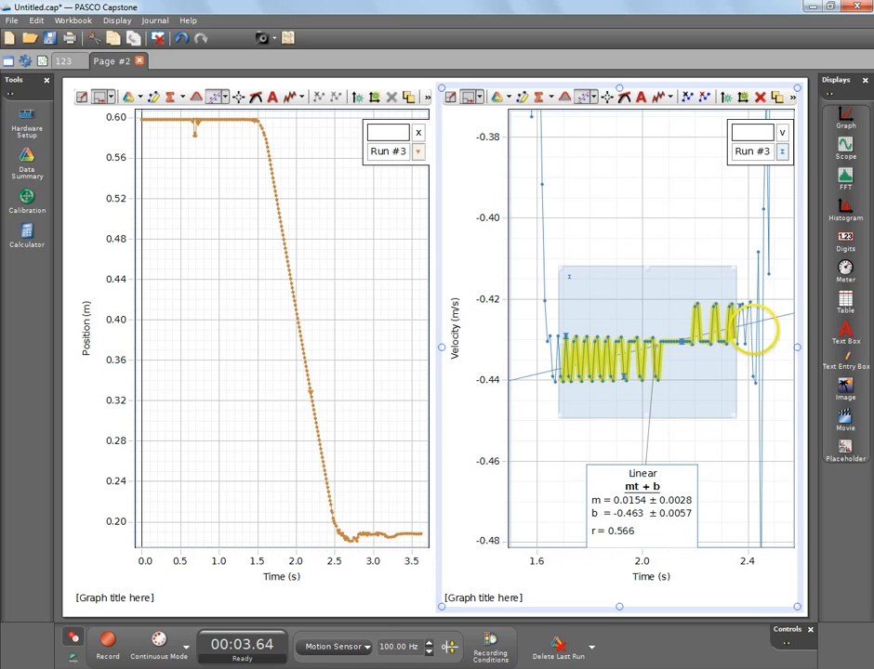
{"action": "left_click_drag", "start_coordinate": [754, 331], "coordinate": [651, 362]}
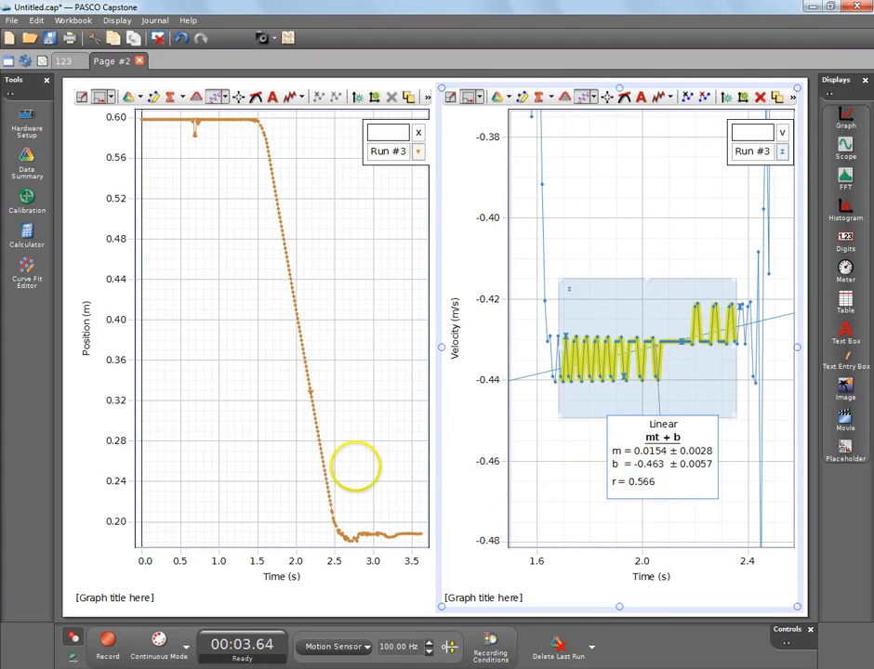
{"action": "left_click_drag", "start_coordinate": [357, 468], "coordinate": [200, 448]}
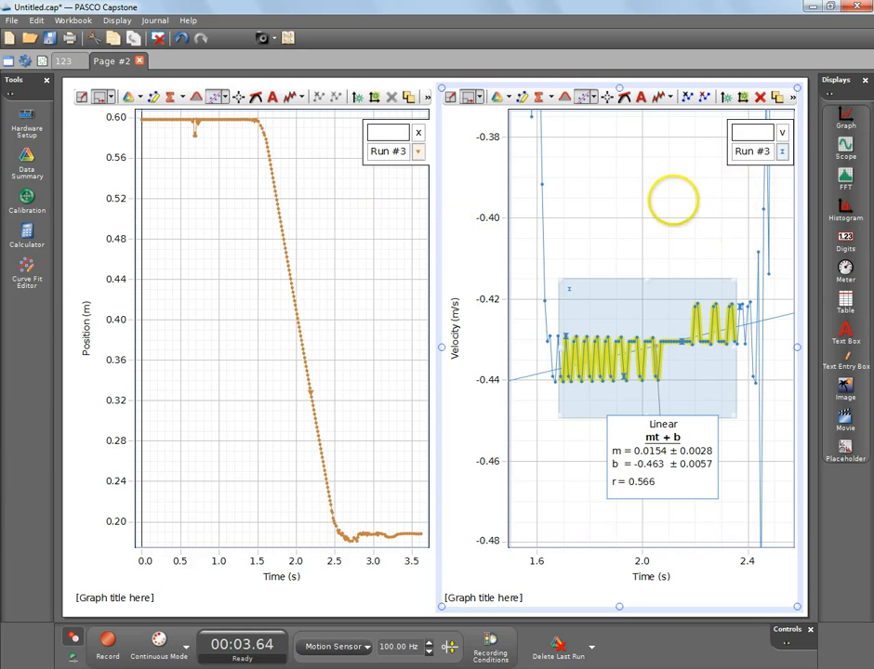
{"action": "mouse_move", "coordinate": [629, 270]}
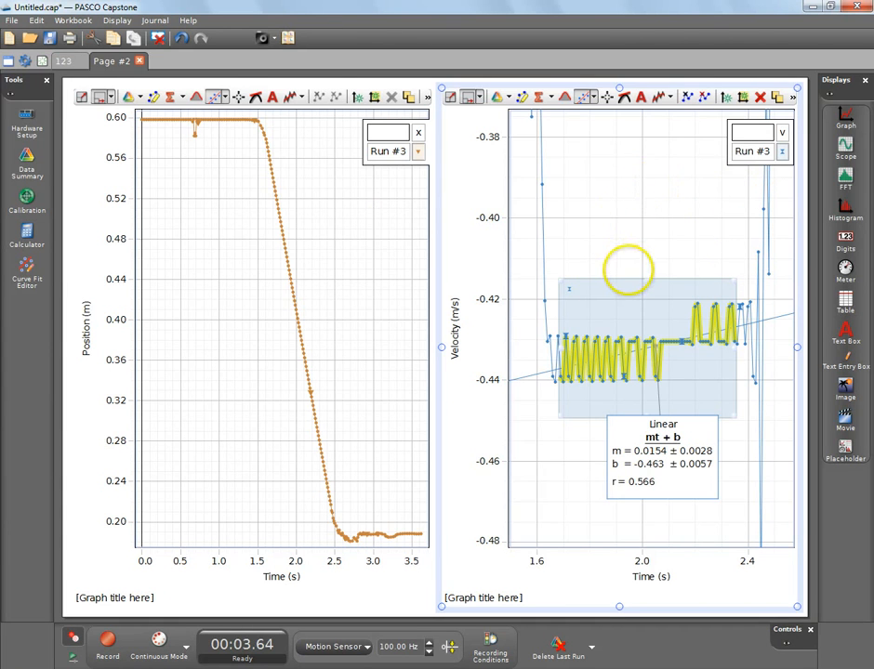